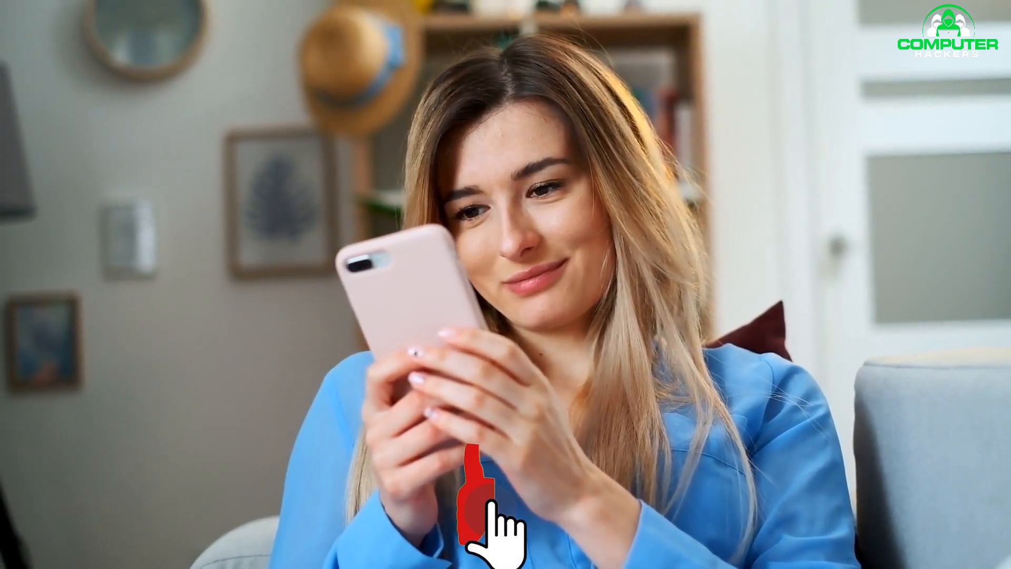
click(490, 510)
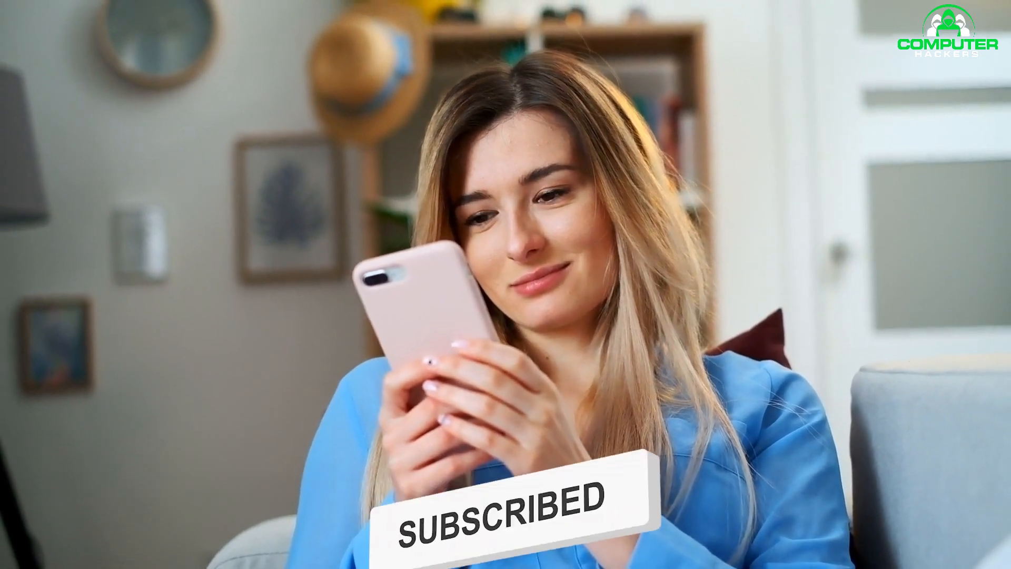